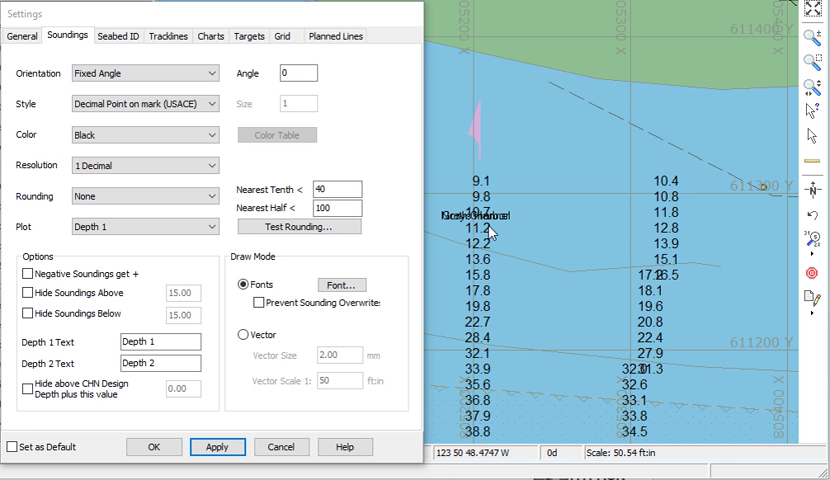
mouse_move(678, 232)
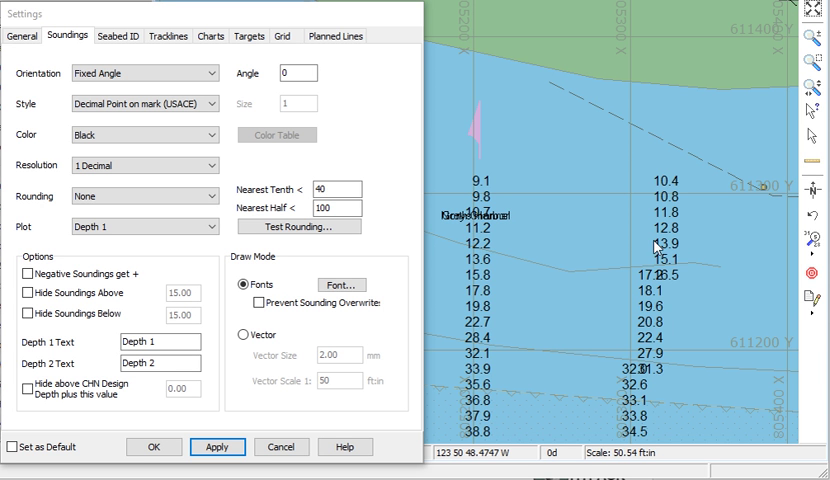
Enable Prevent Sounding Overwrite for font-drawn soundings and apply it to the chart.
left_click(256, 304)
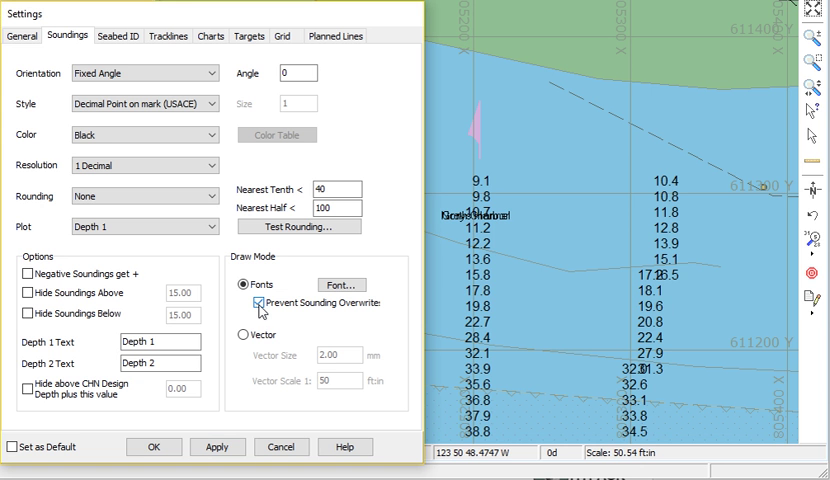
left_click(258, 304)
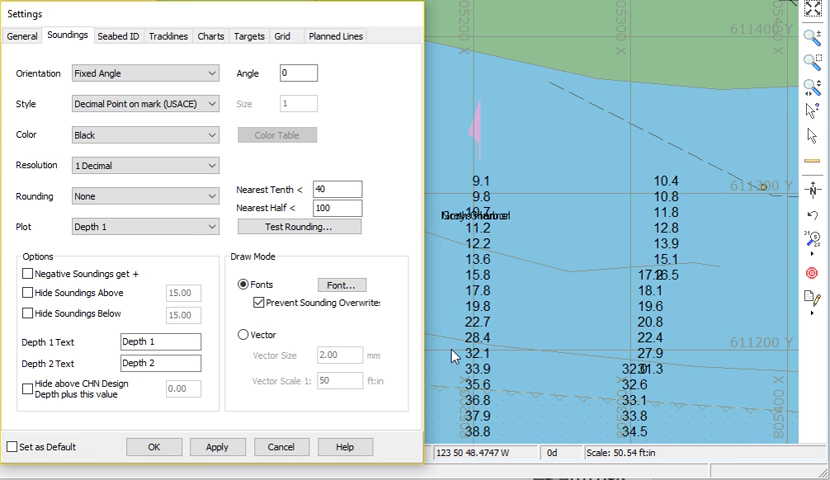
left_click(218, 446)
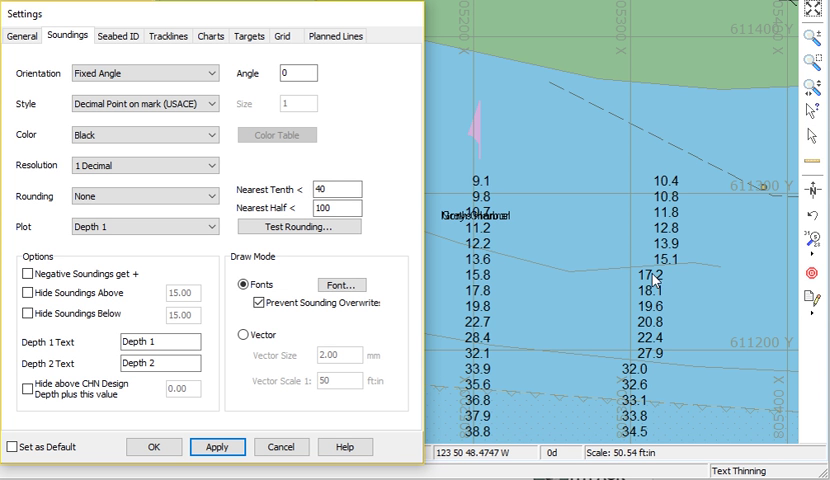
mouse_move(646, 376)
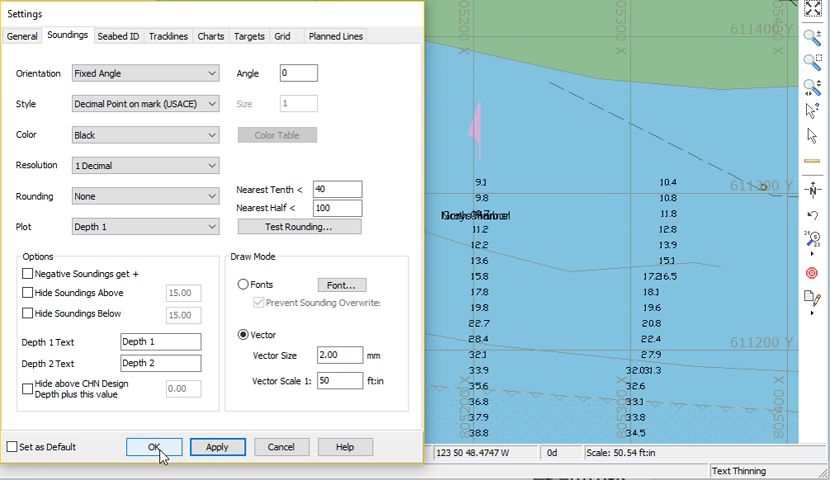
Accept Vector draw mode for soundings and close the settings.
left_click(154, 448)
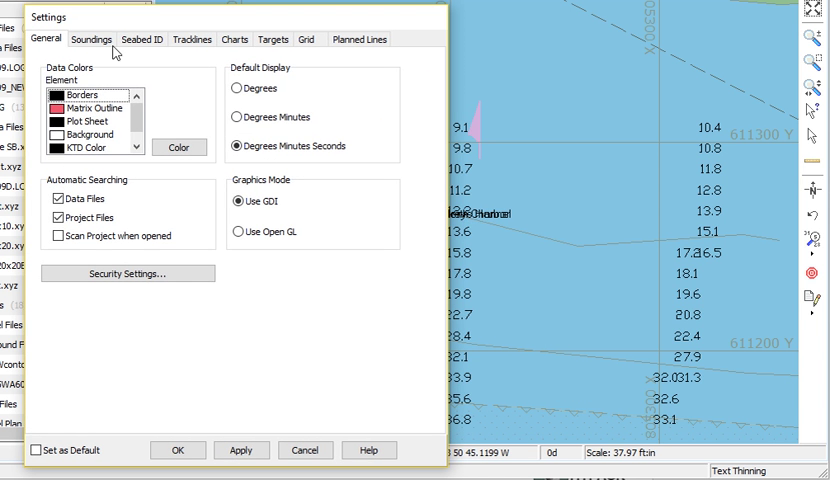
left_click(92, 40)
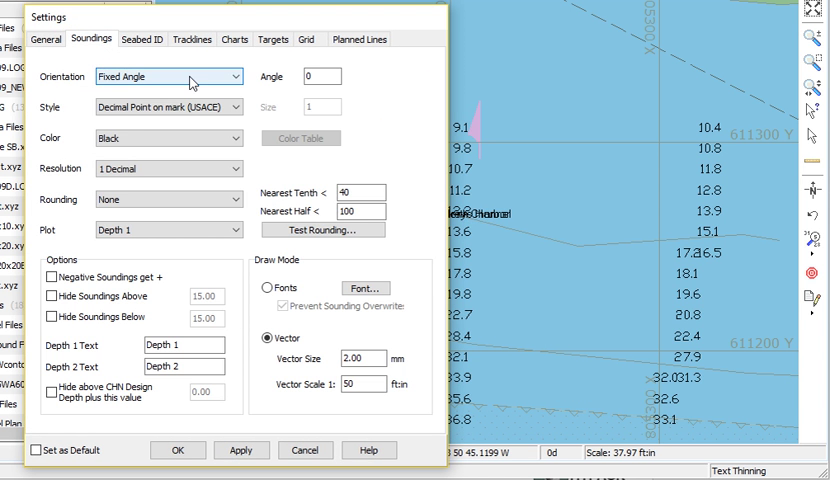
left_click(234, 76)
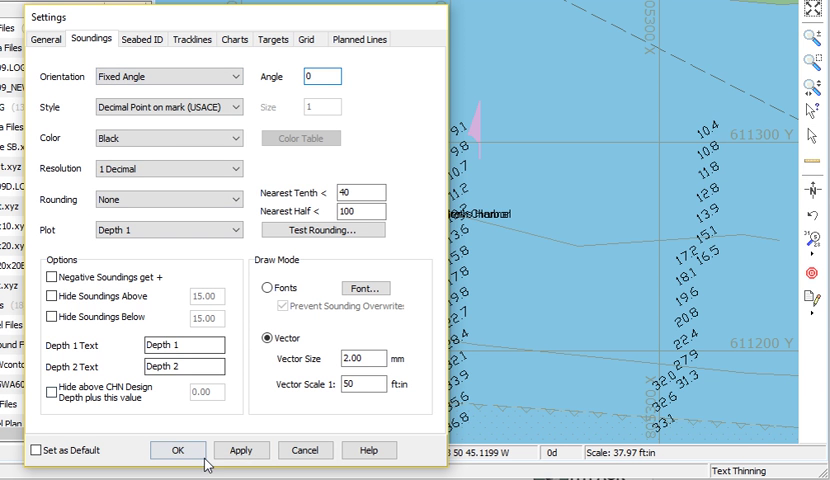
left_click(242, 450)
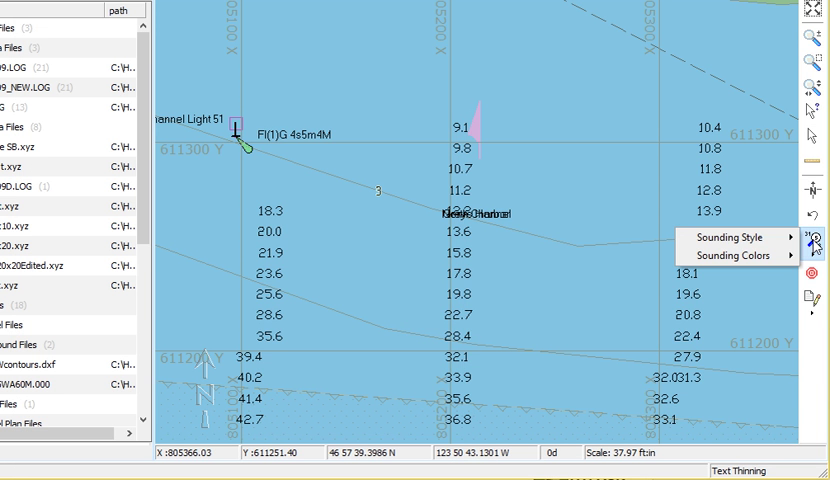
Show the soundings in the Cartographic (IHB) subscript style.
left_click(732, 236)
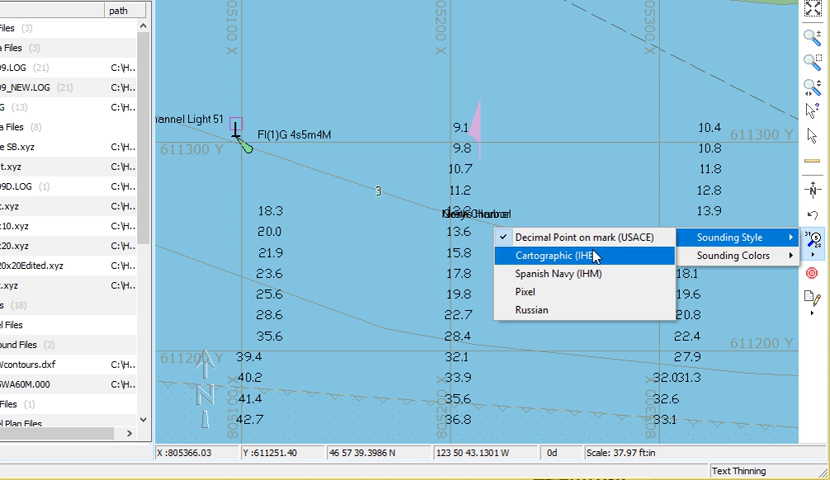
left_click(556, 256)
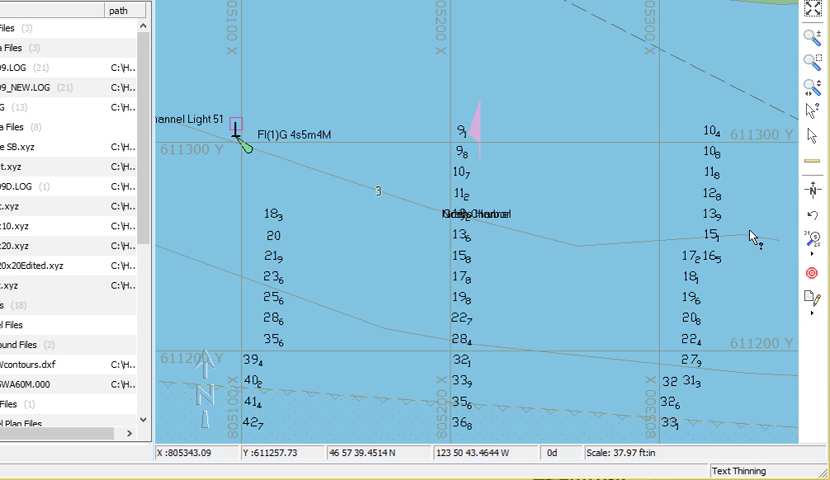
left_click(730, 236)
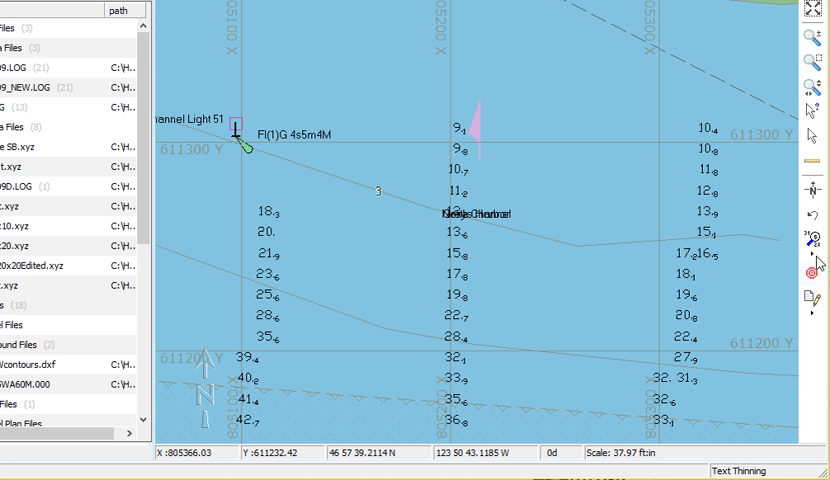
Switch the soundings to the dot-marked Pixel style.
left_click(736, 236)
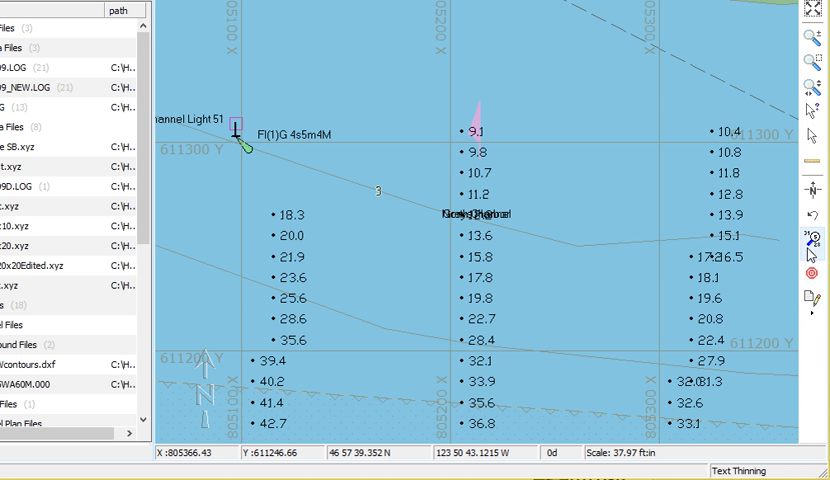
left_click(740, 236)
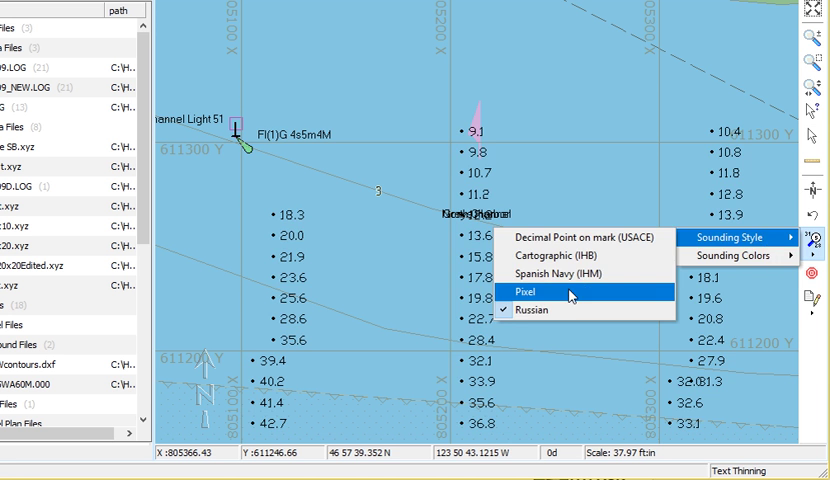
left_click(528, 292)
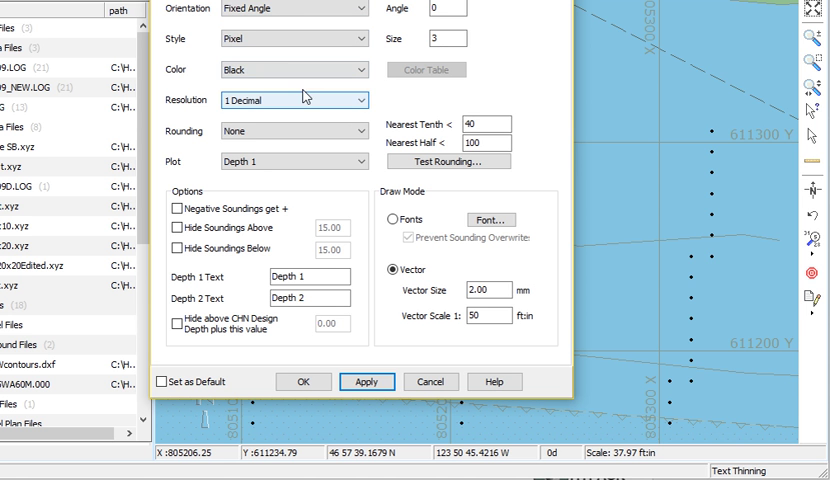
mouse_move(312, 38)
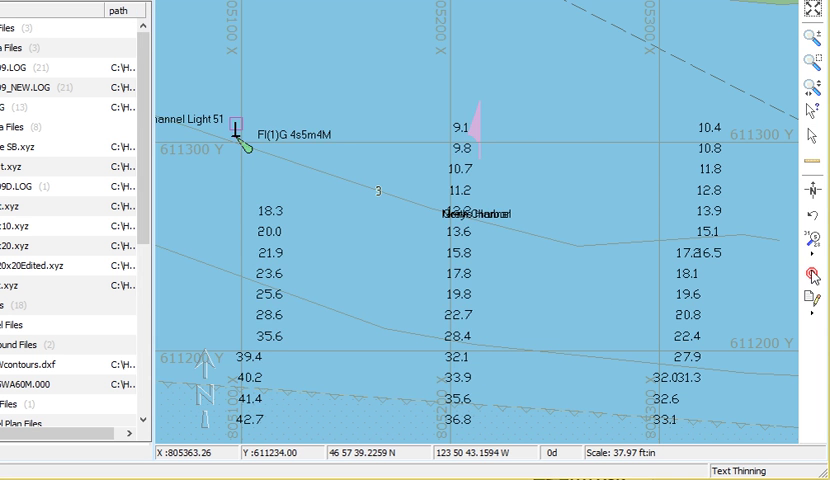
Colour the soundings by depth range.
left_click(736, 256)
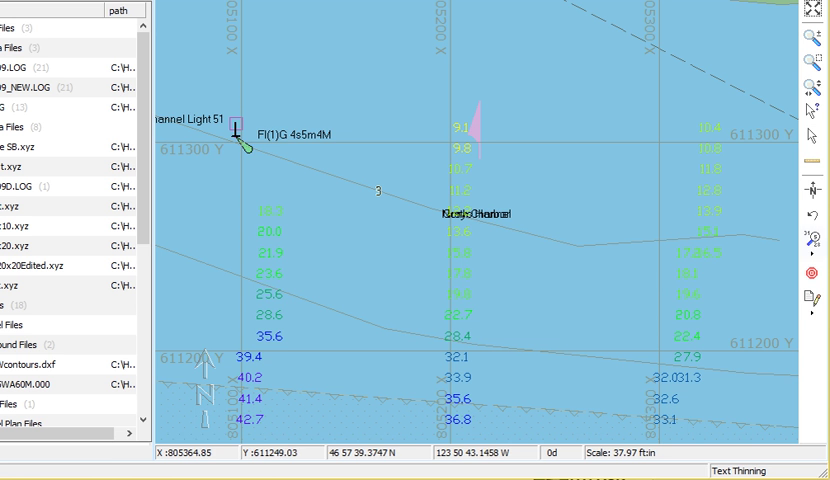
mouse_move(332, 160)
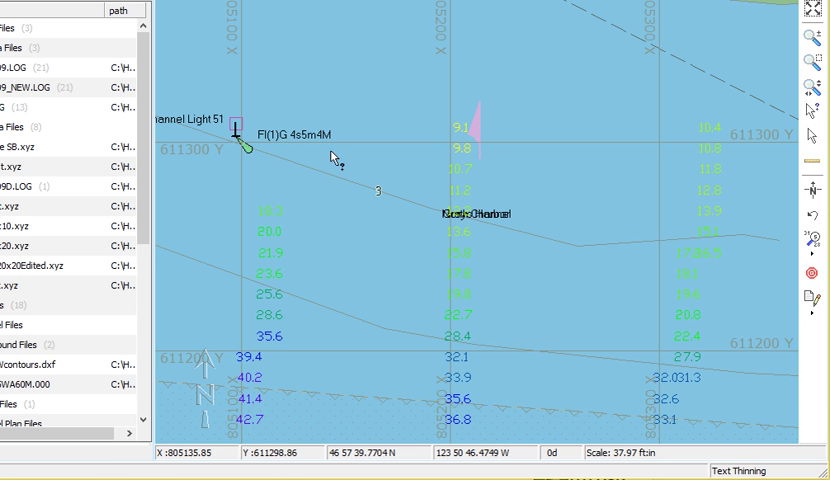
Set the .xyz data file's colour to red and show soundings coloured by file.
right_click(30, 148)
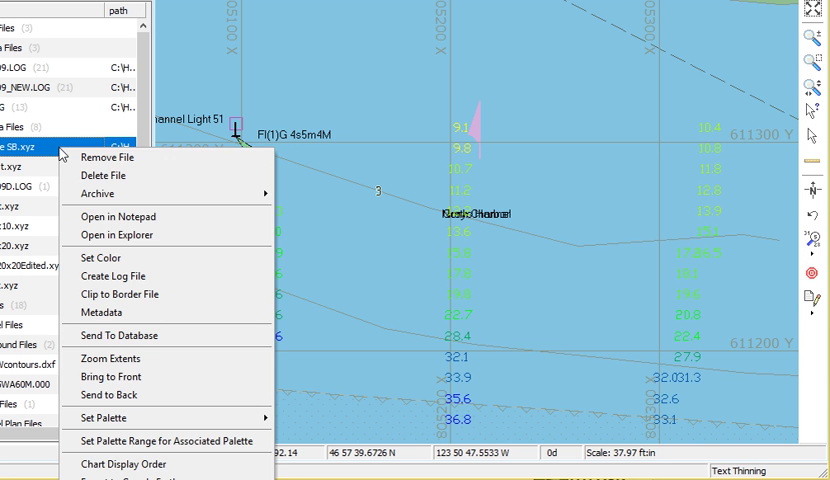
mouse_move(96, 258)
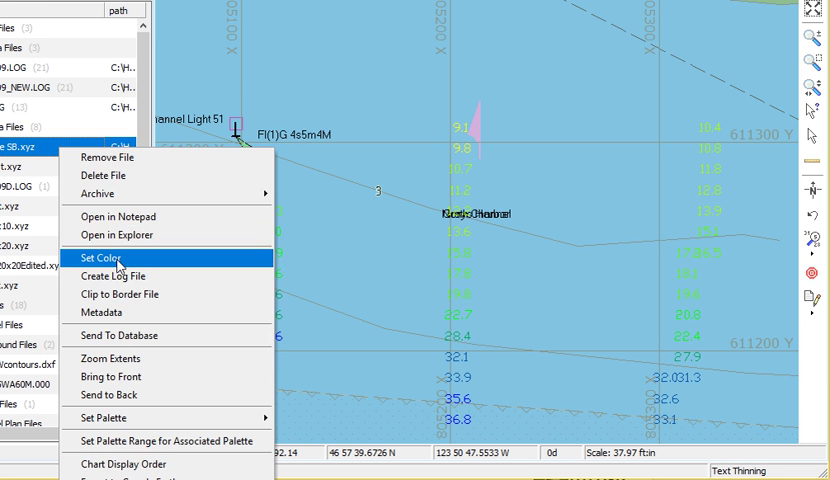
left_click(88, 256)
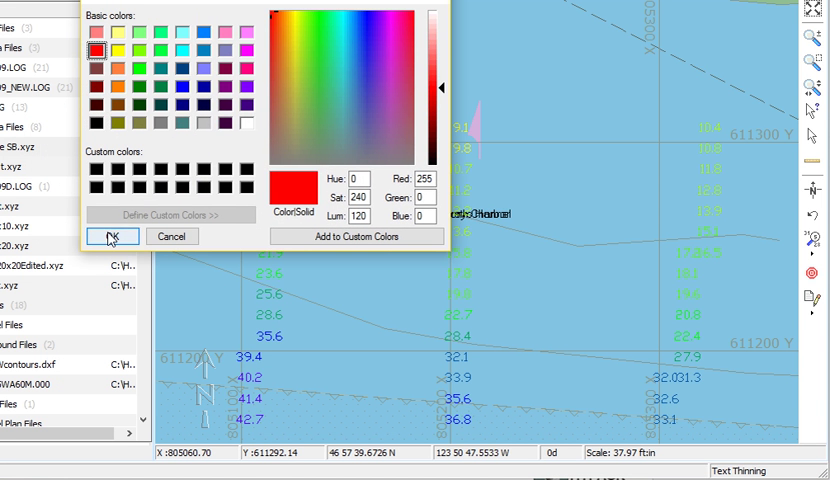
left_click(112, 236)
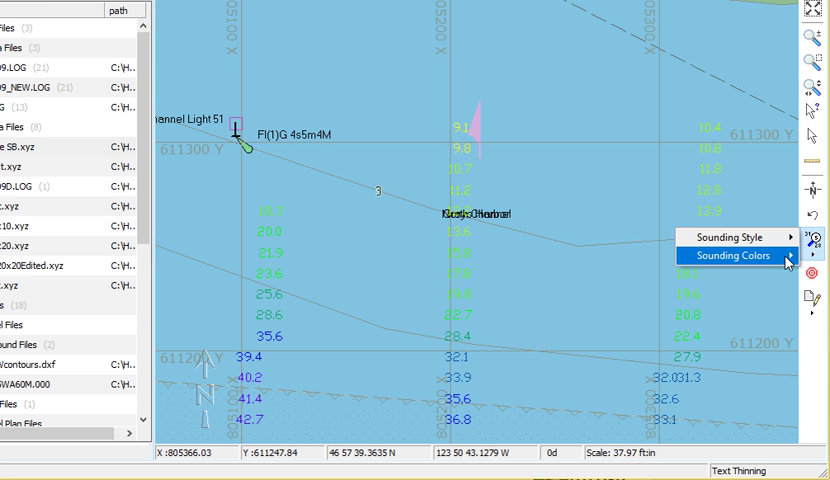
left_click(728, 256)
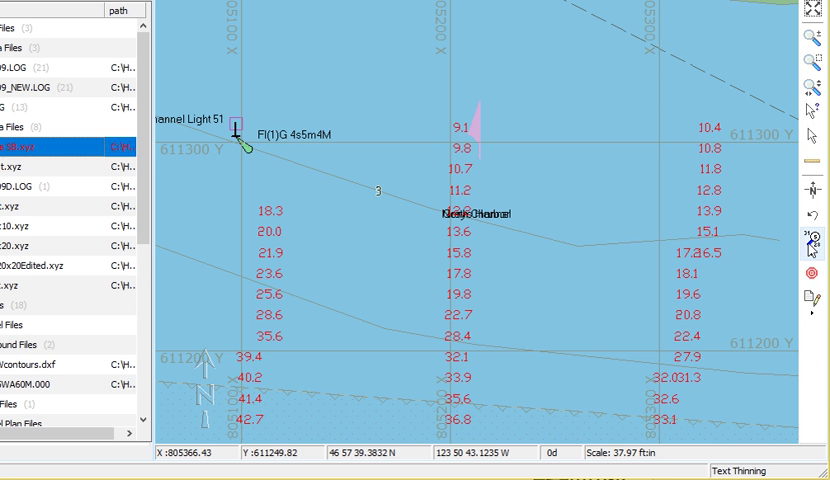
Show the soundings in plain black instead of the red file colour.
left_click(736, 256)
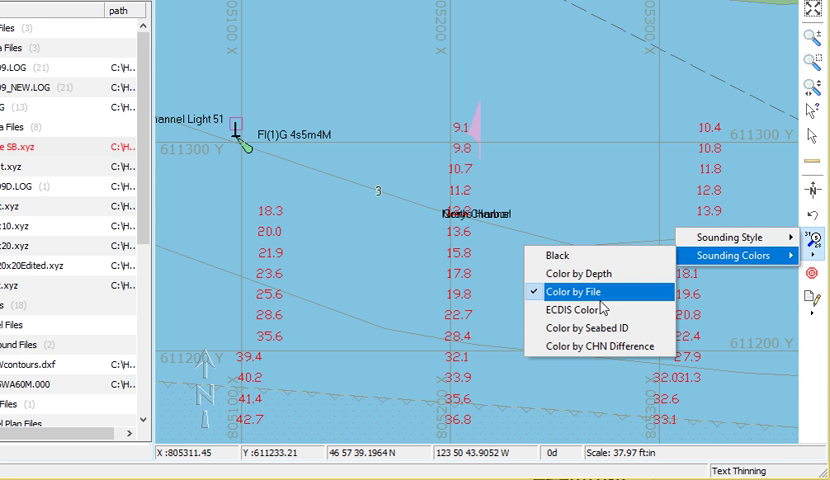
mouse_move(584, 308)
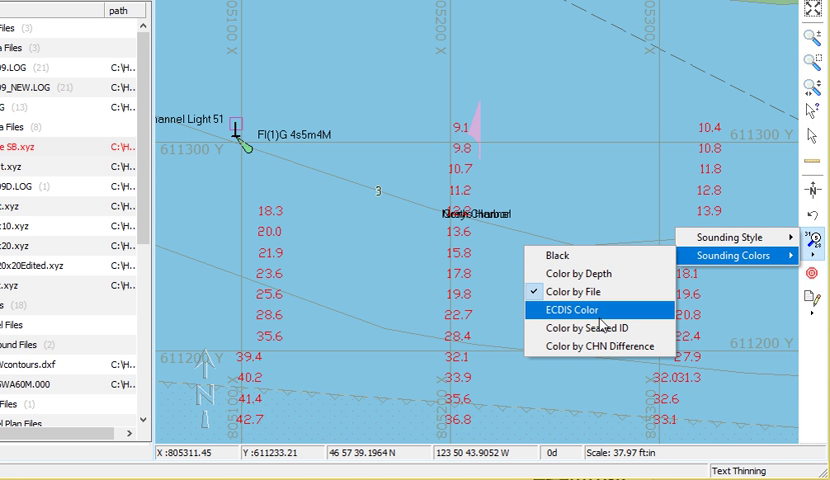
mouse_move(600, 346)
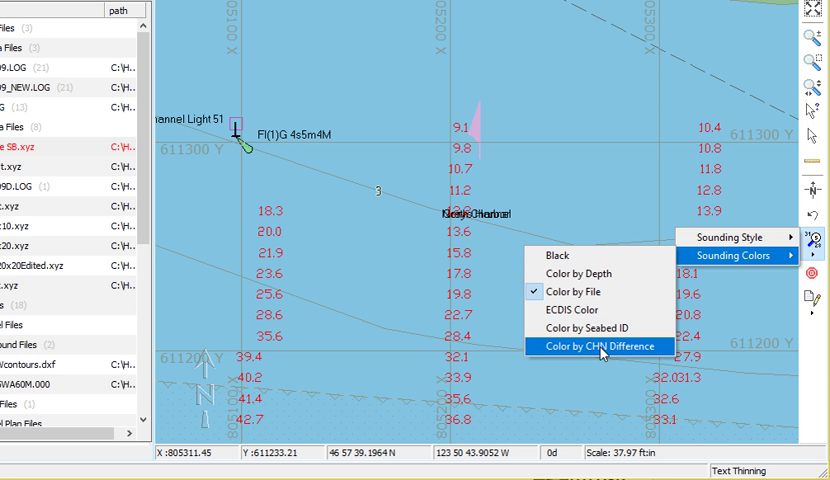
mouse_move(576, 272)
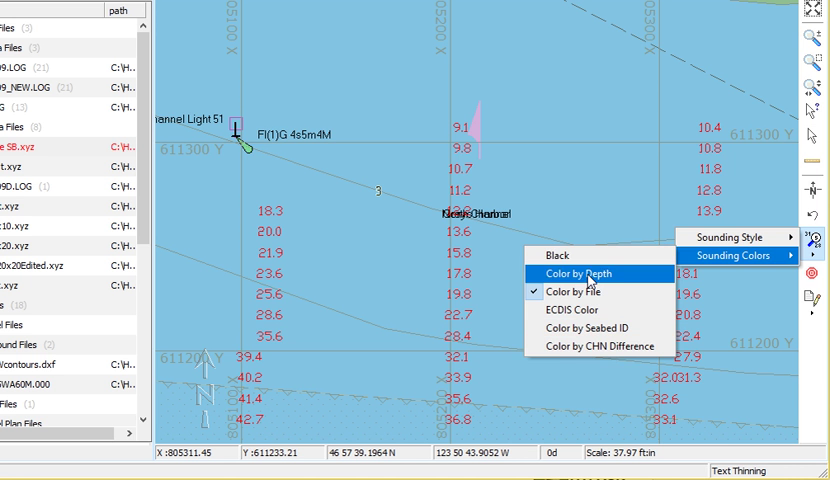
left_click(576, 272)
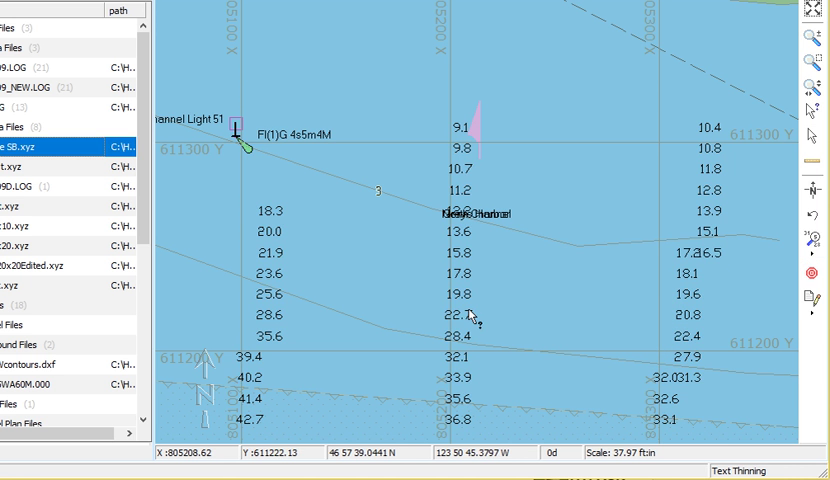
mouse_move(678, 250)
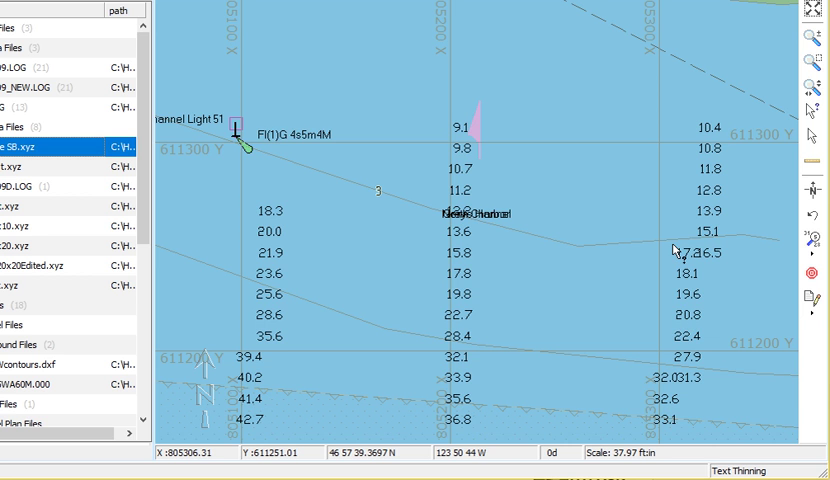